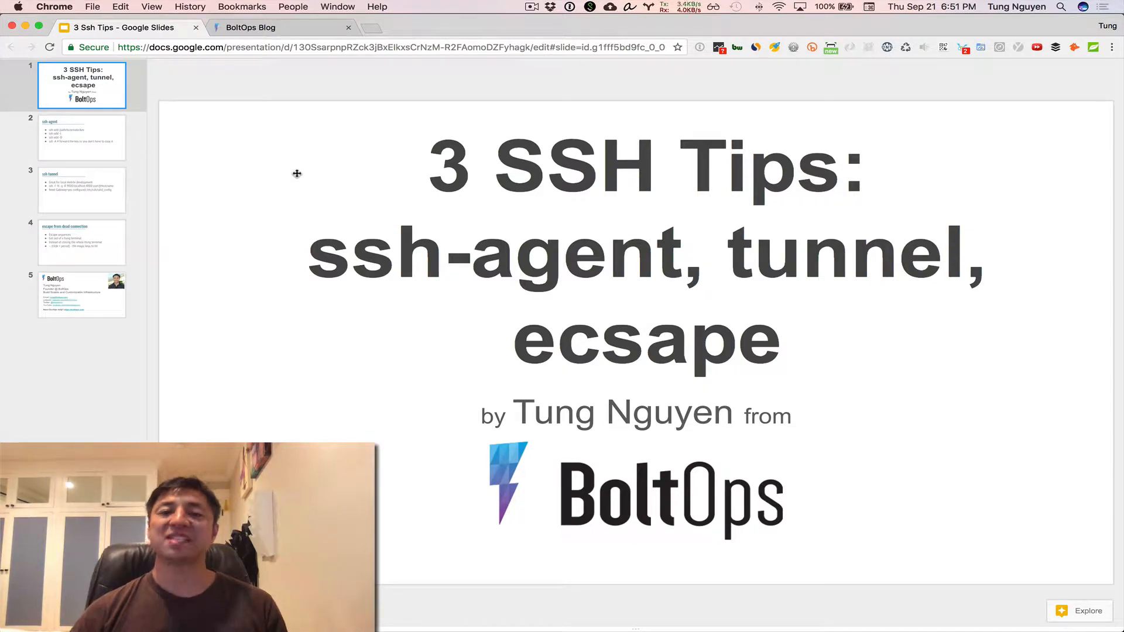
- Switch from the Google Slides title slide to the Terminal window
click(82, 137)
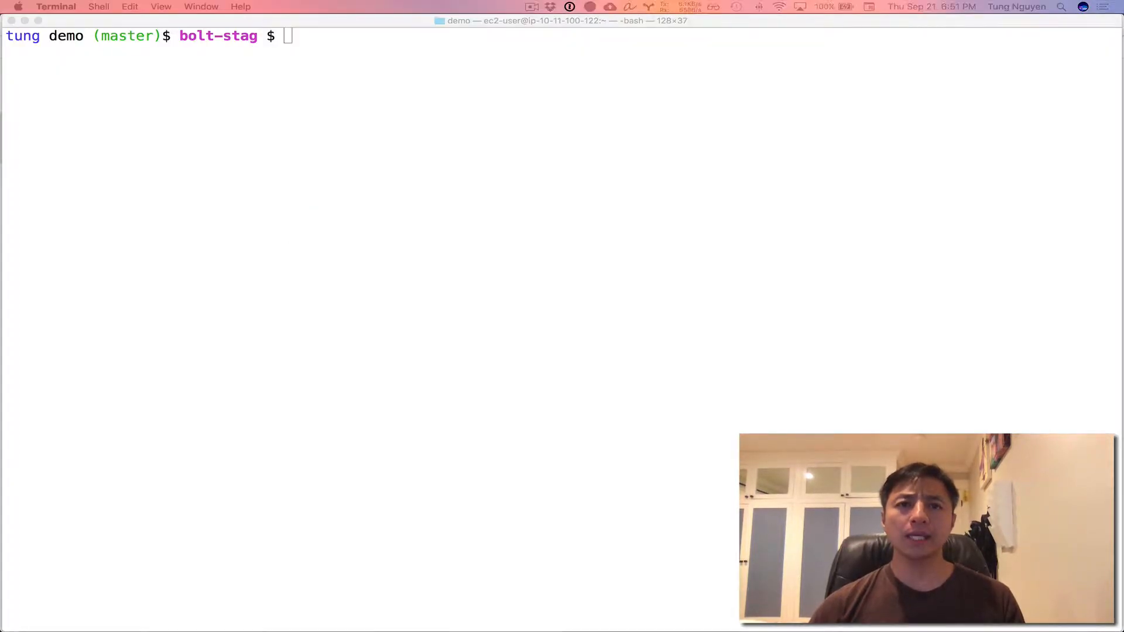
text(ssh -i ~/.ssh/demo/id_rsa-1 ec2-user@52.42.239.80)
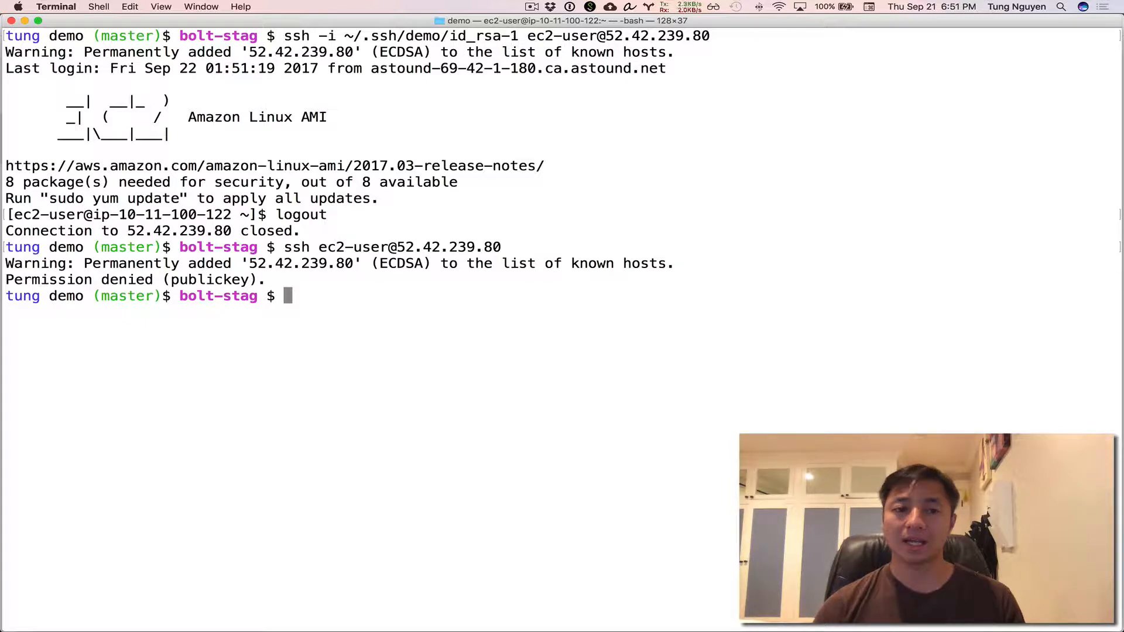
- Add ~/.ssh/demo/id_rsa keys via ssh-add, list them, and log in without -i
text(ssh-add)
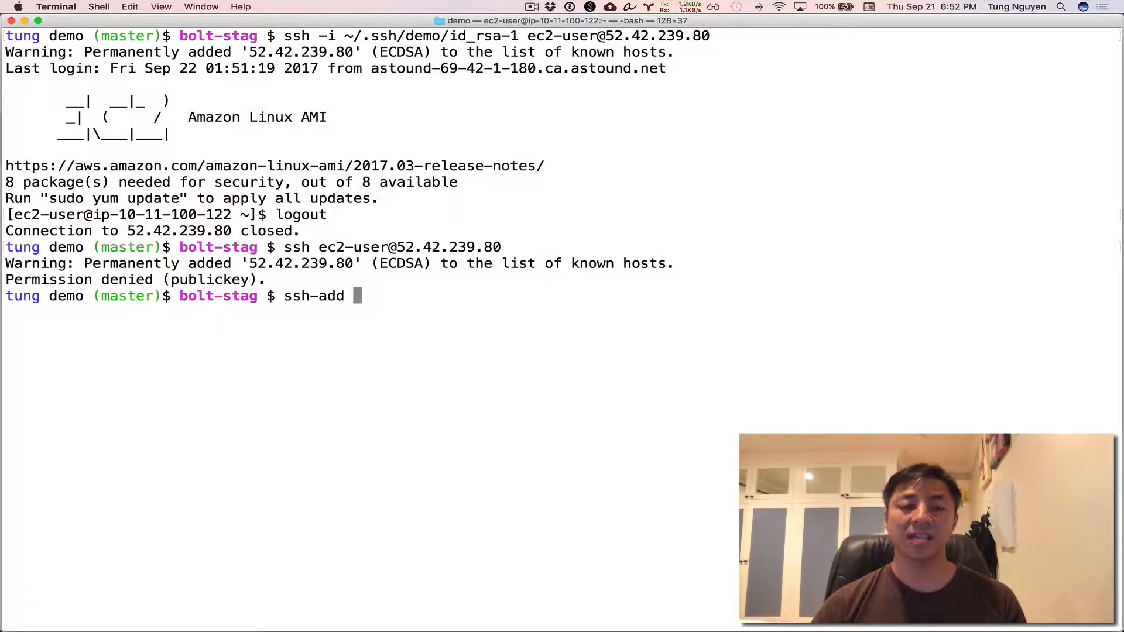
text(~/.ssh/)
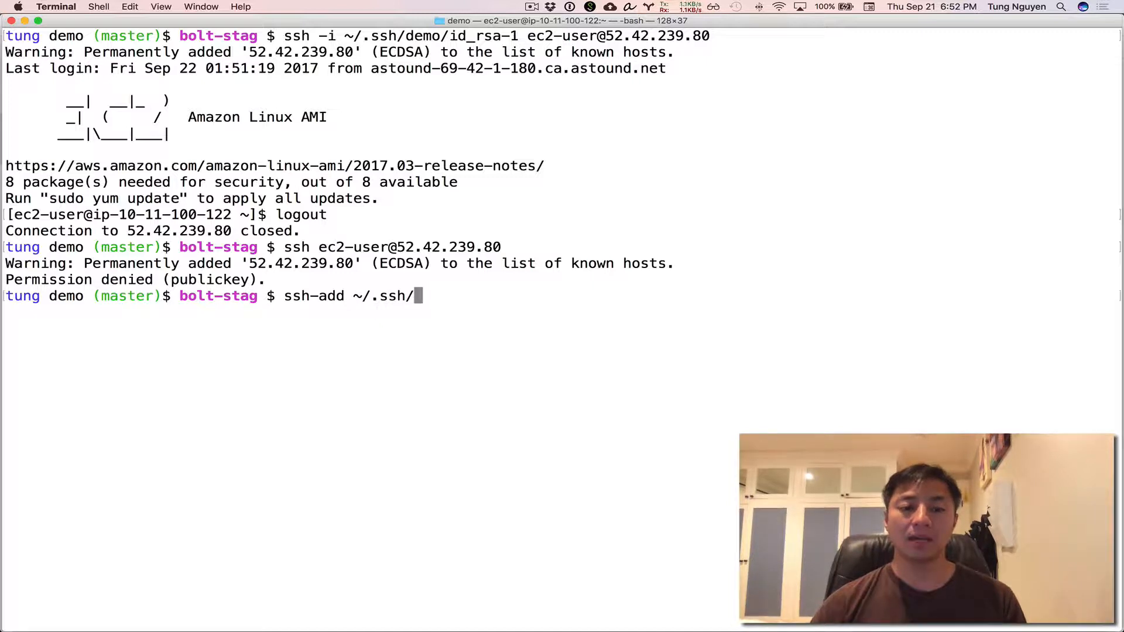
text(demo/id_rsa-1)
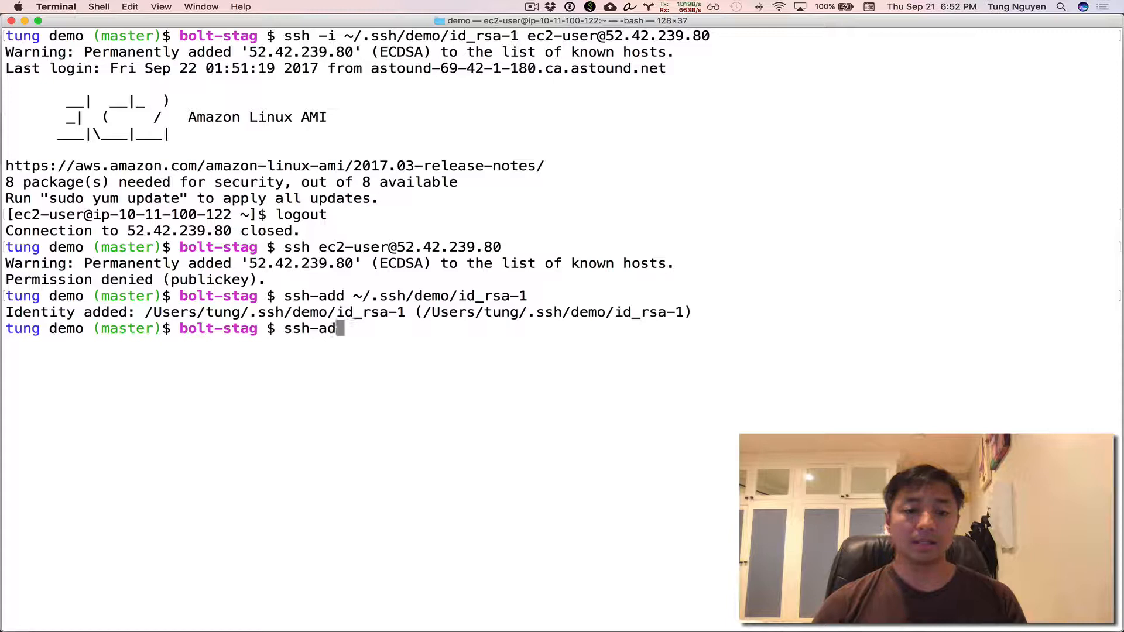
key(Return)
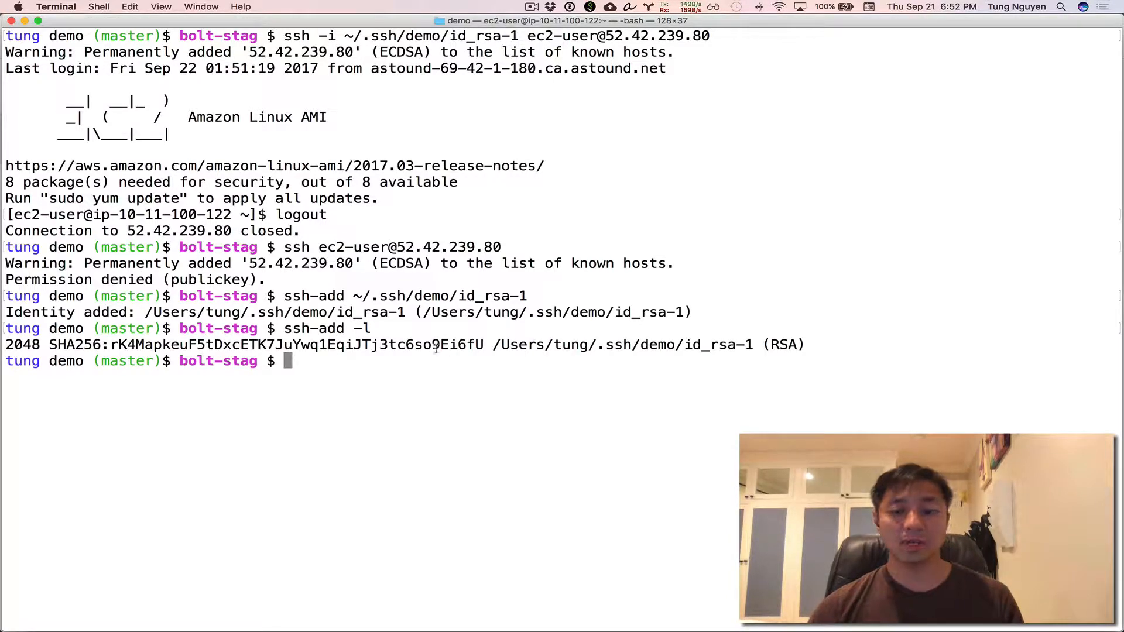
text(ssh ec2-user@52.42.239.80)
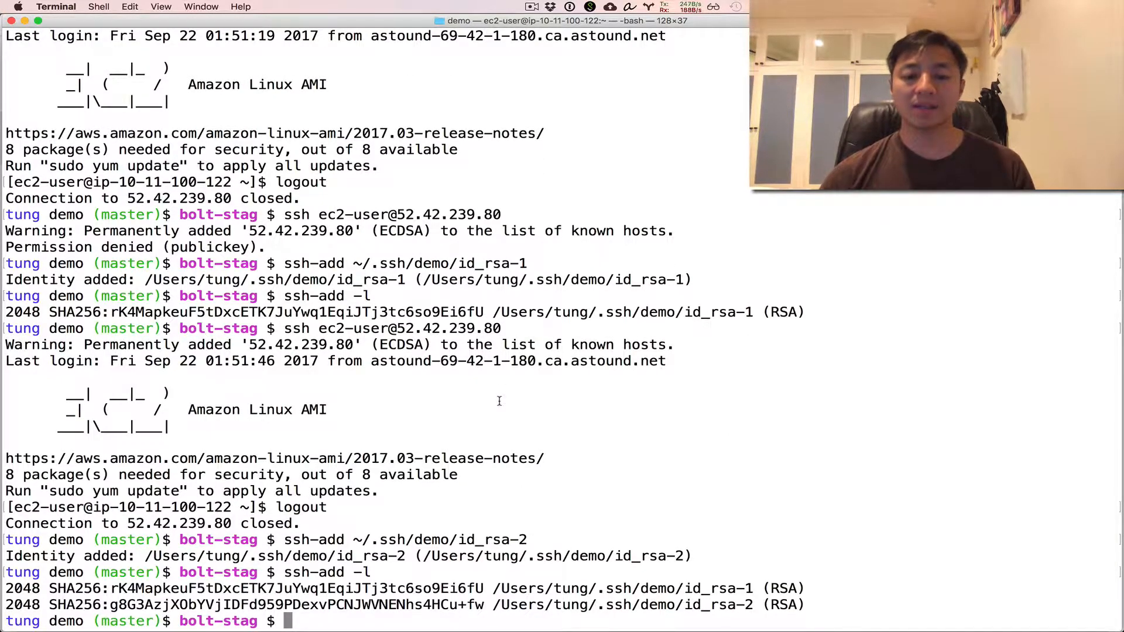
text(ssh ec2-user@52.42.239.80)
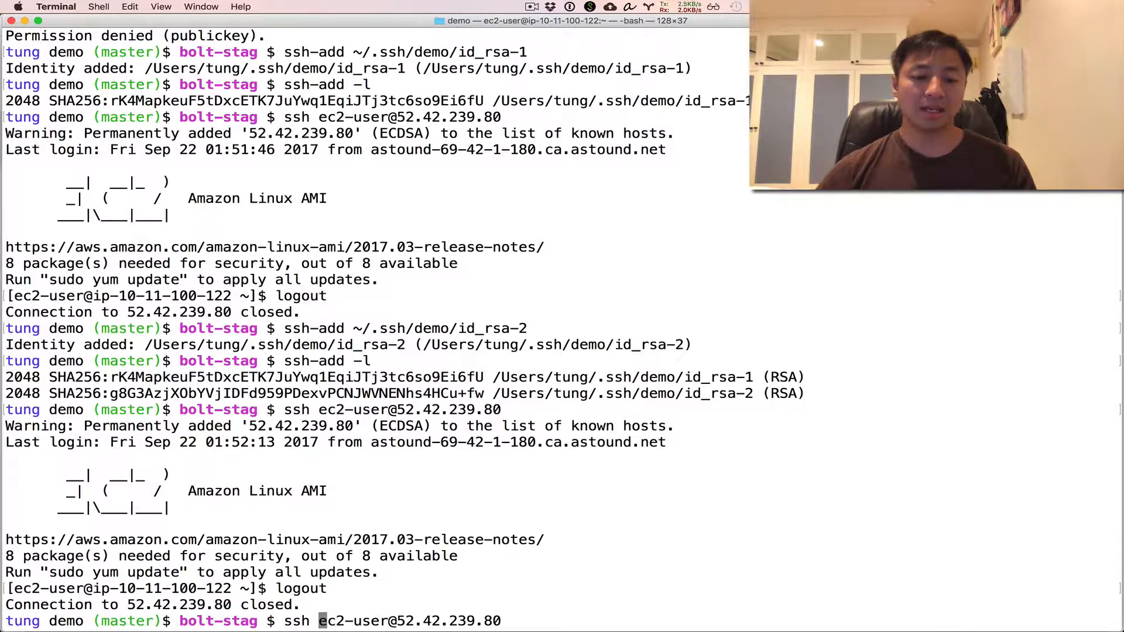
- Connect with ssh -A forwarding and run ssh-add -l on the server to see both keys
text(-A)
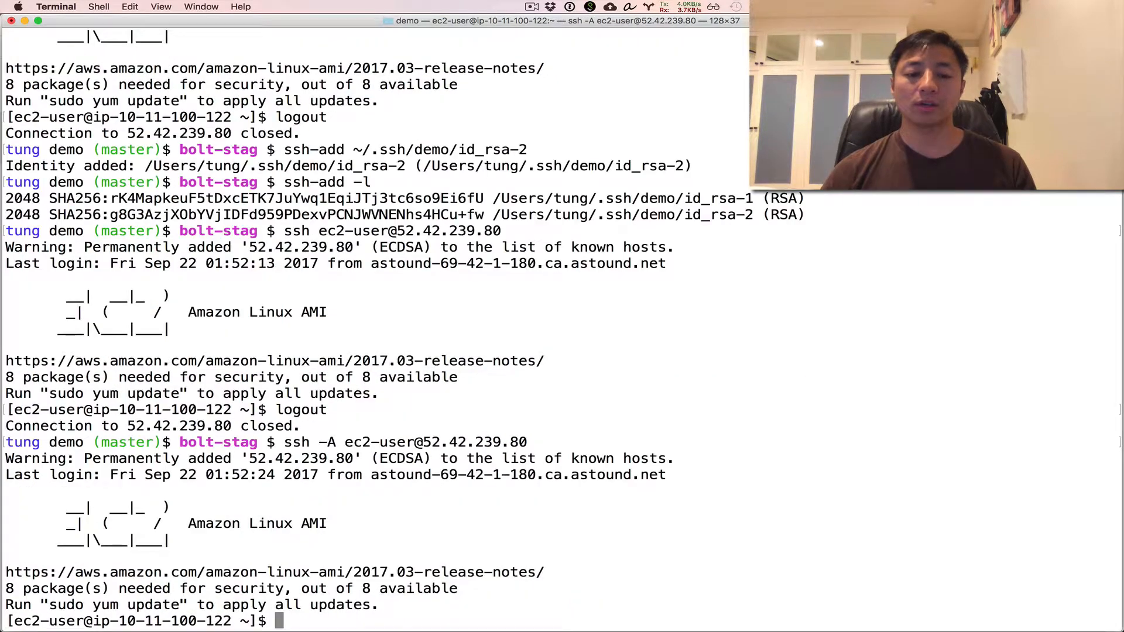
text(ssh-add -l)
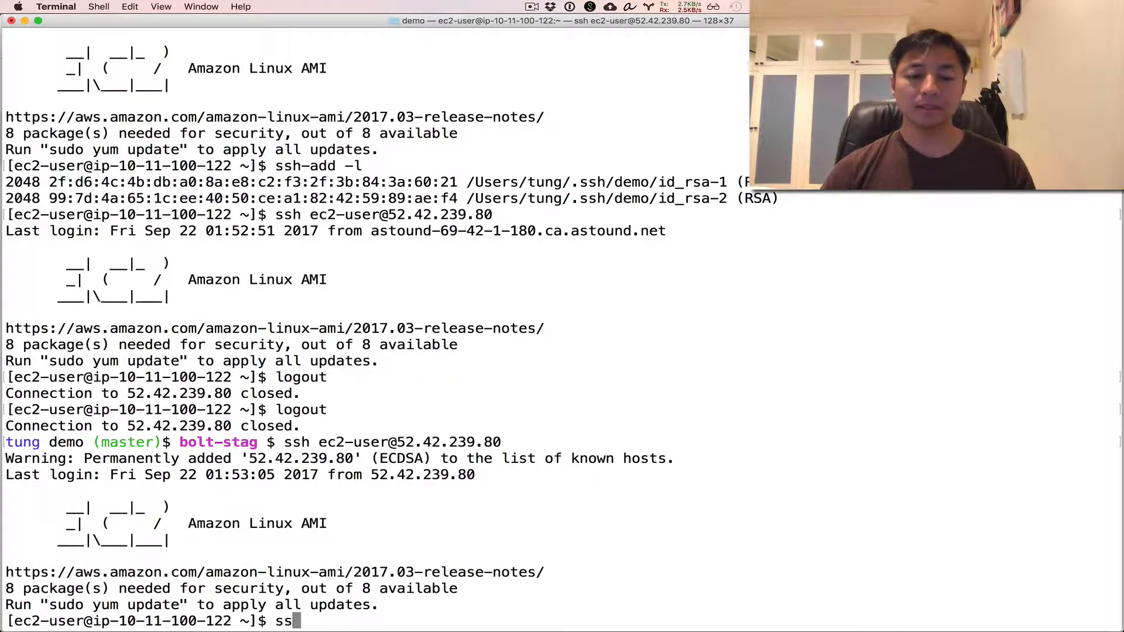
- Run ssh-add -l on the unforwarded server, start eval $(ssh-agent), and list its empty keys
text(h-l)
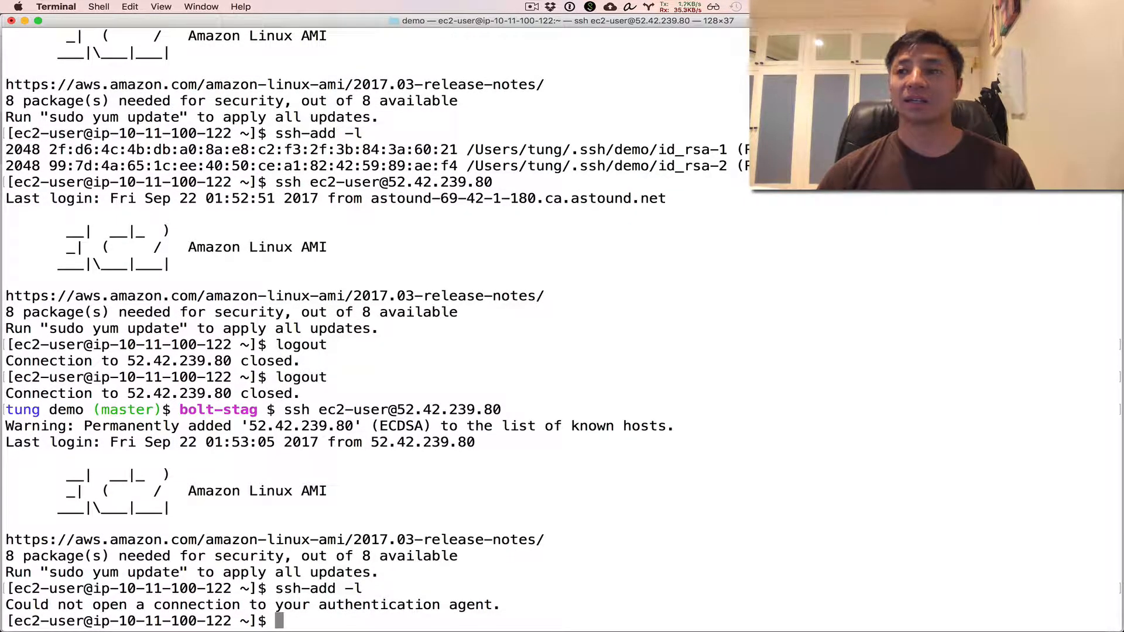
mouse_move(616, 401)
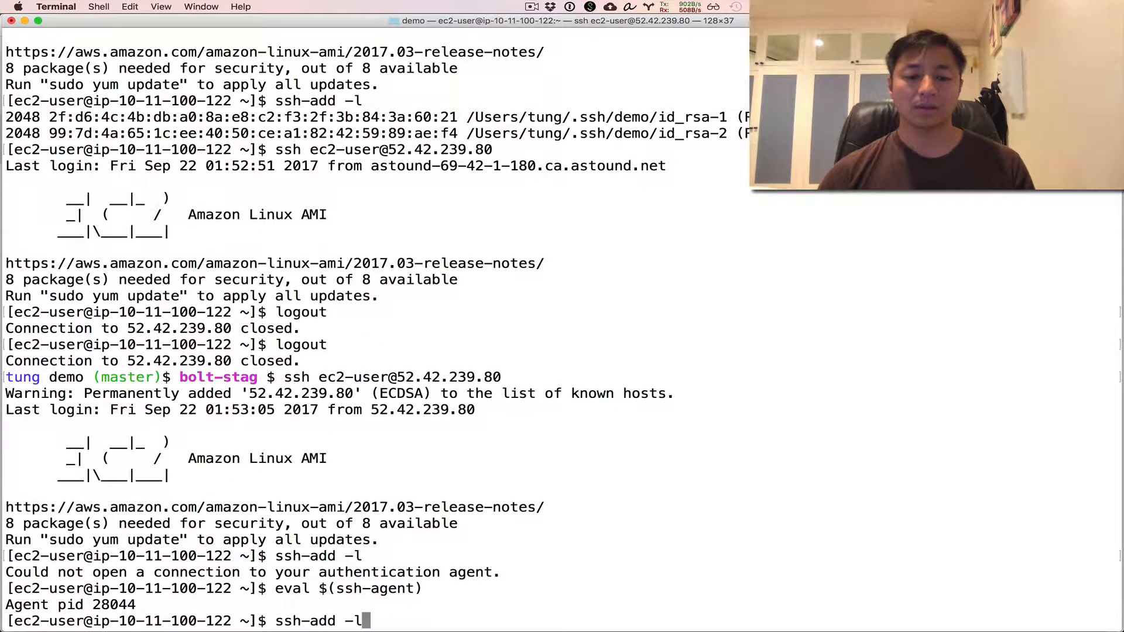
key(Return)
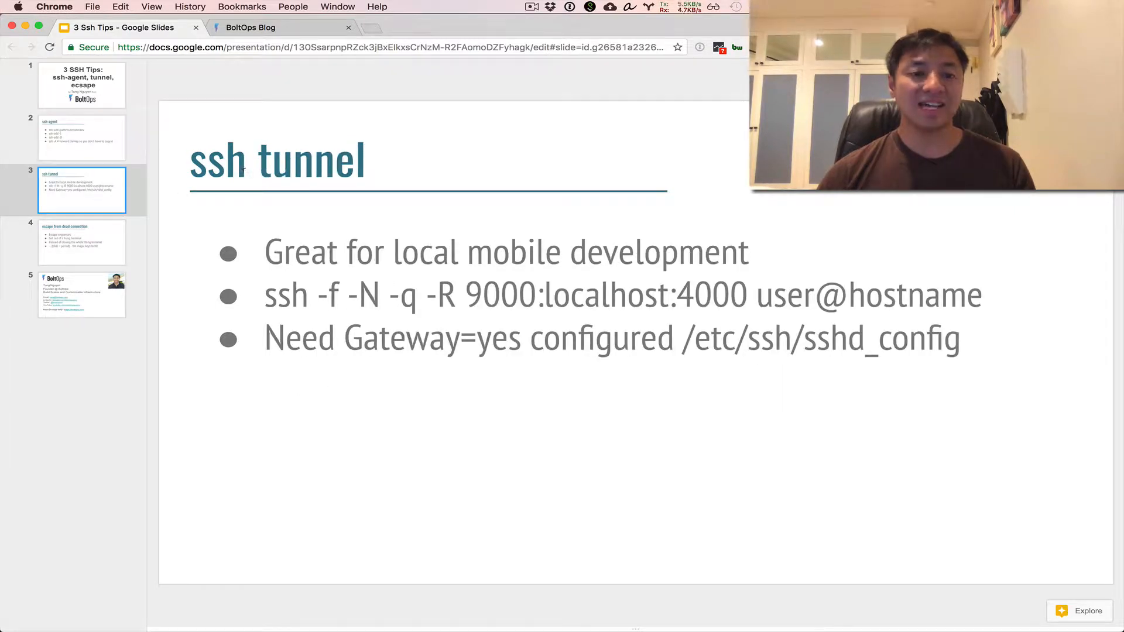
click(270, 295)
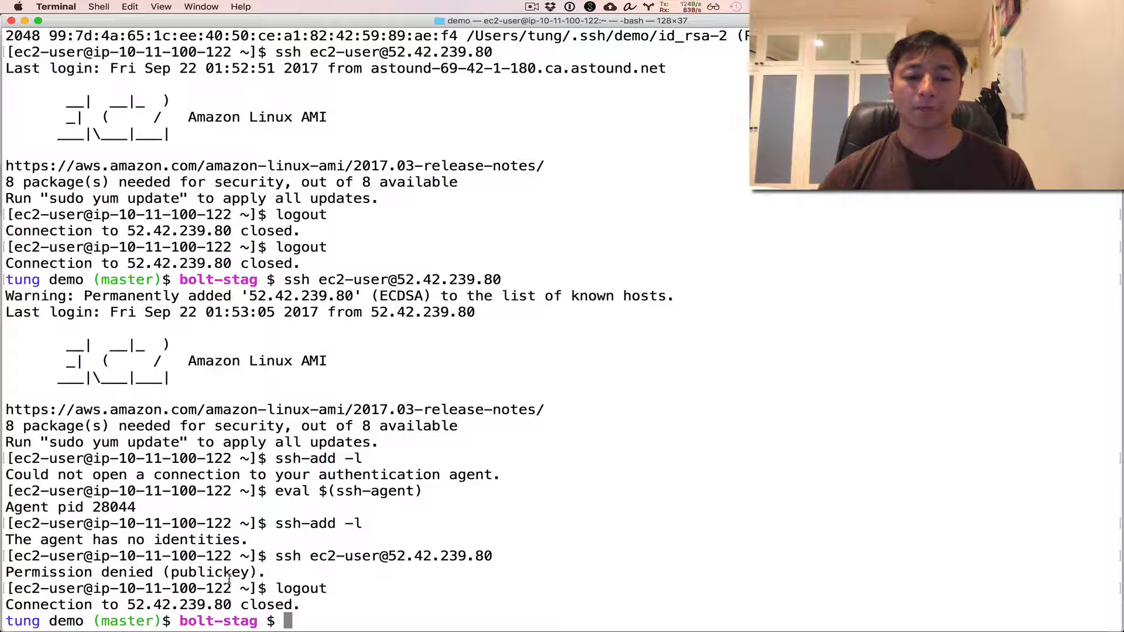
text(ssh -f -N -q -R 9000:localhost:4000 user@h)
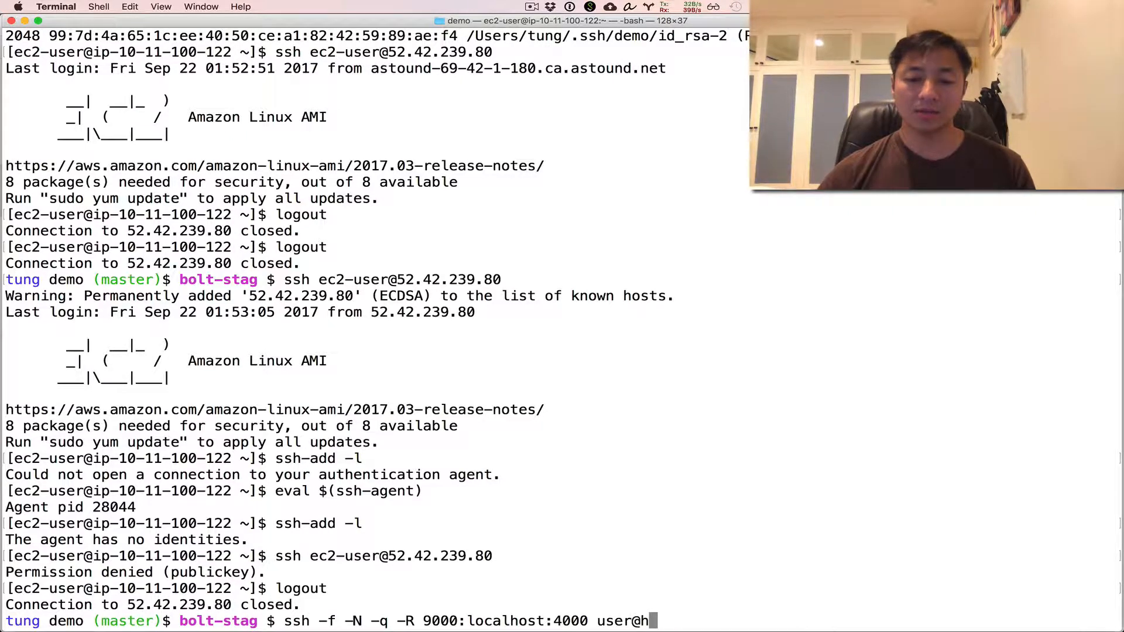
key(backspace)
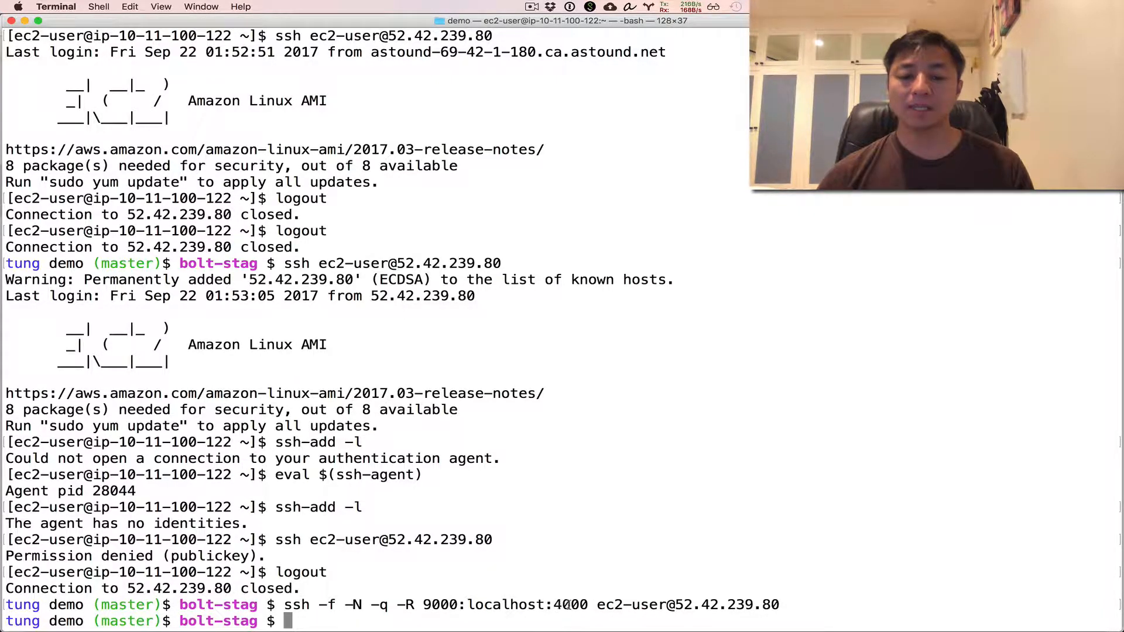
mouse_move(541, 598)
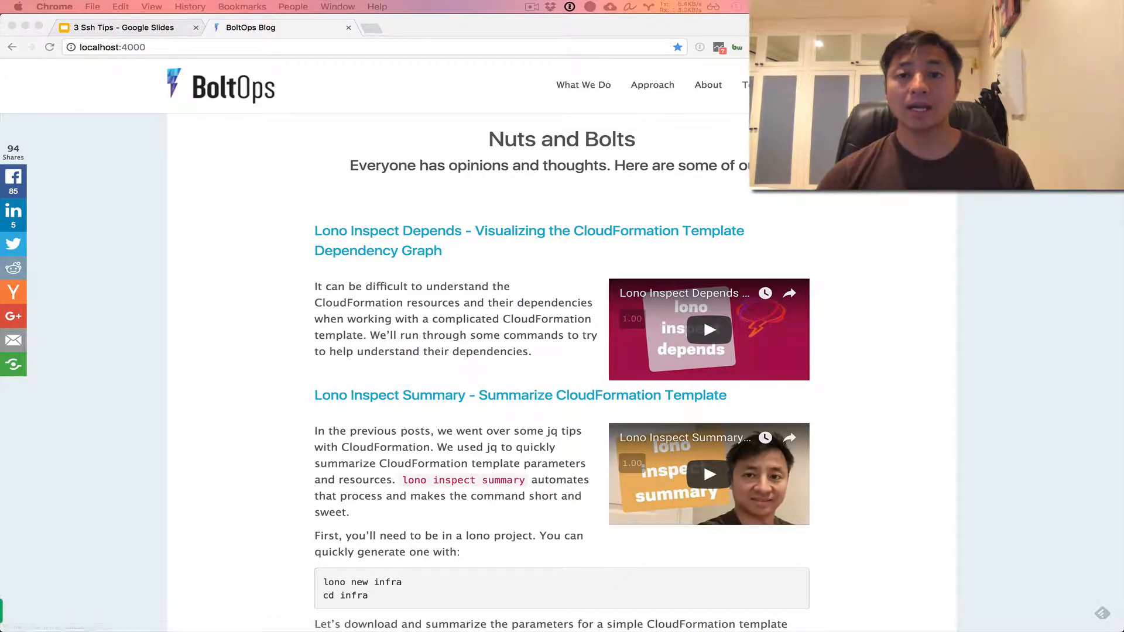
- Load the BoltOps Blog at 52.42.239.80:9000, then return to the SSH tips slide deck
click(91, 7)
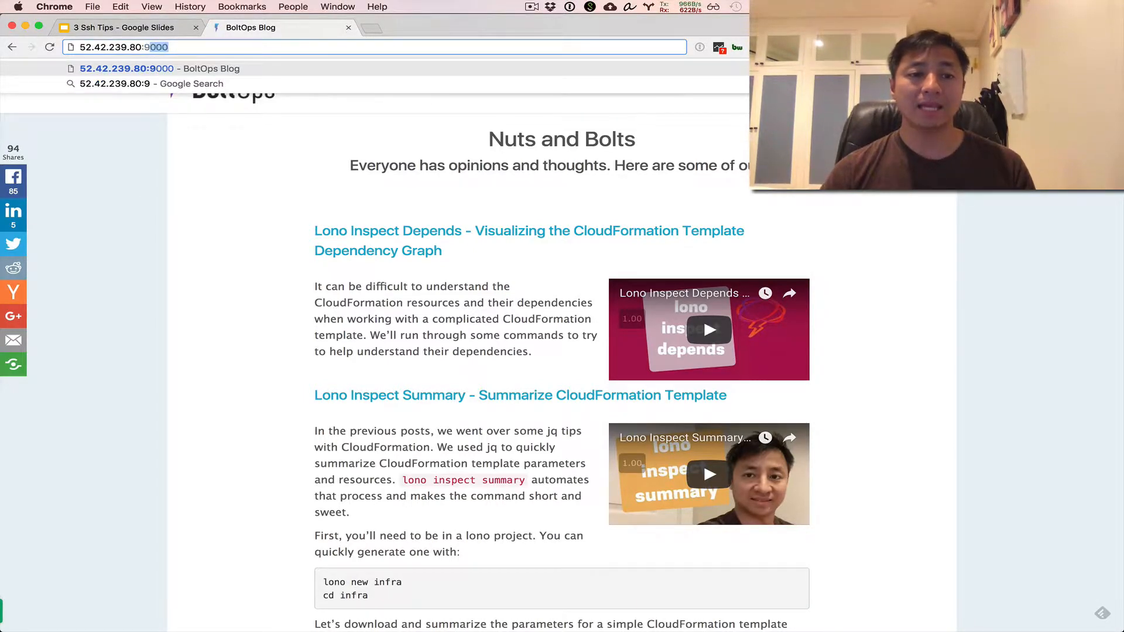
key(Enter)
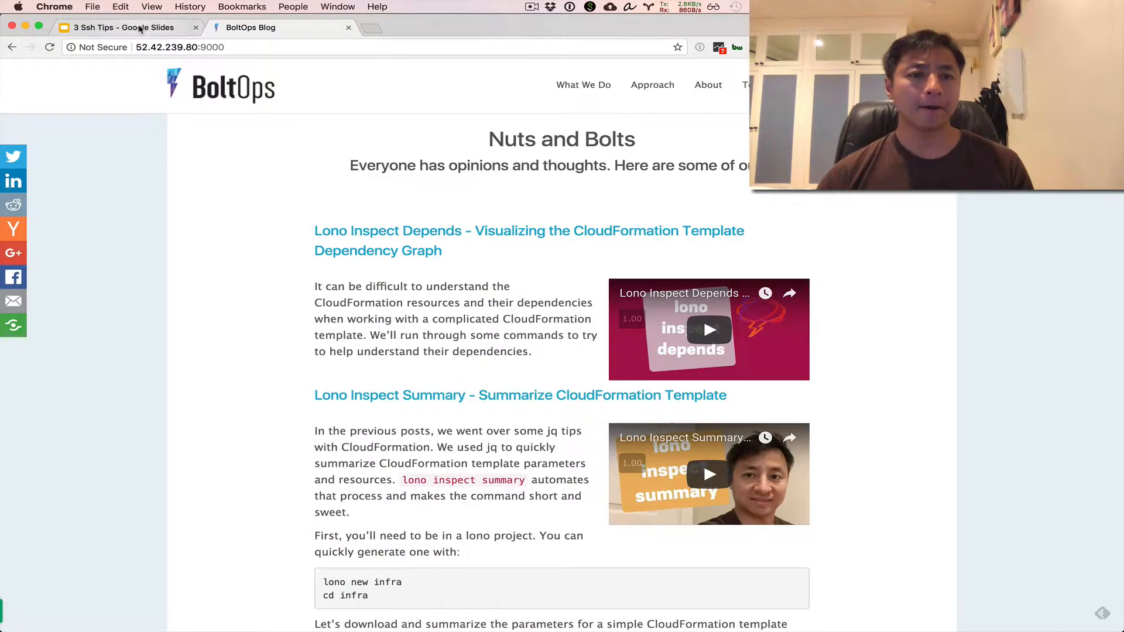
click(122, 27)
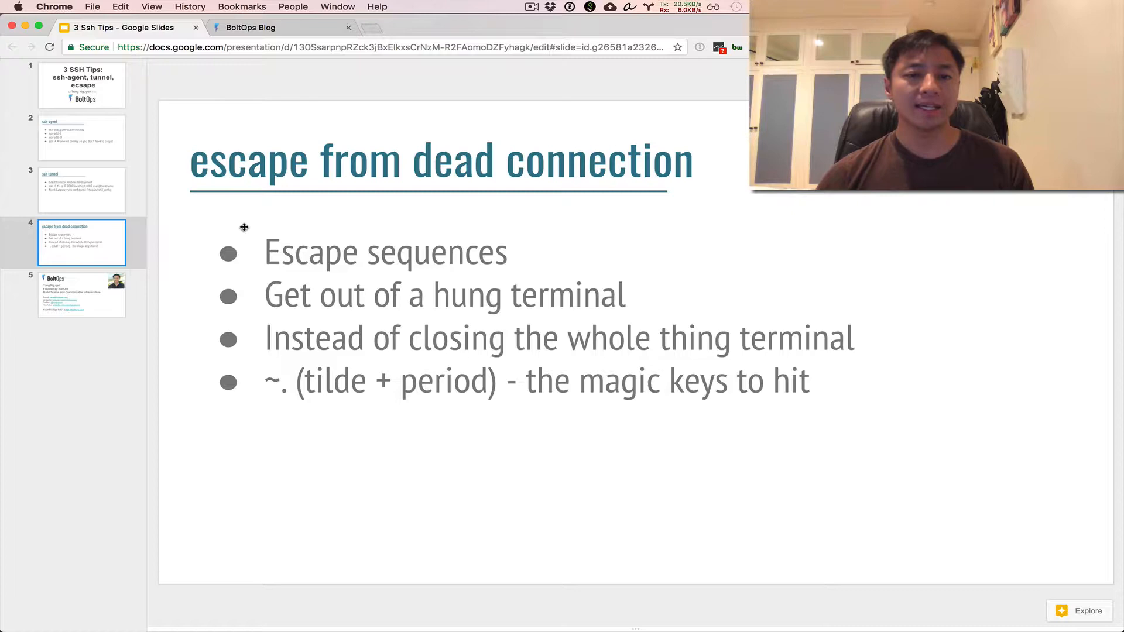
mouse_move(388, 267)
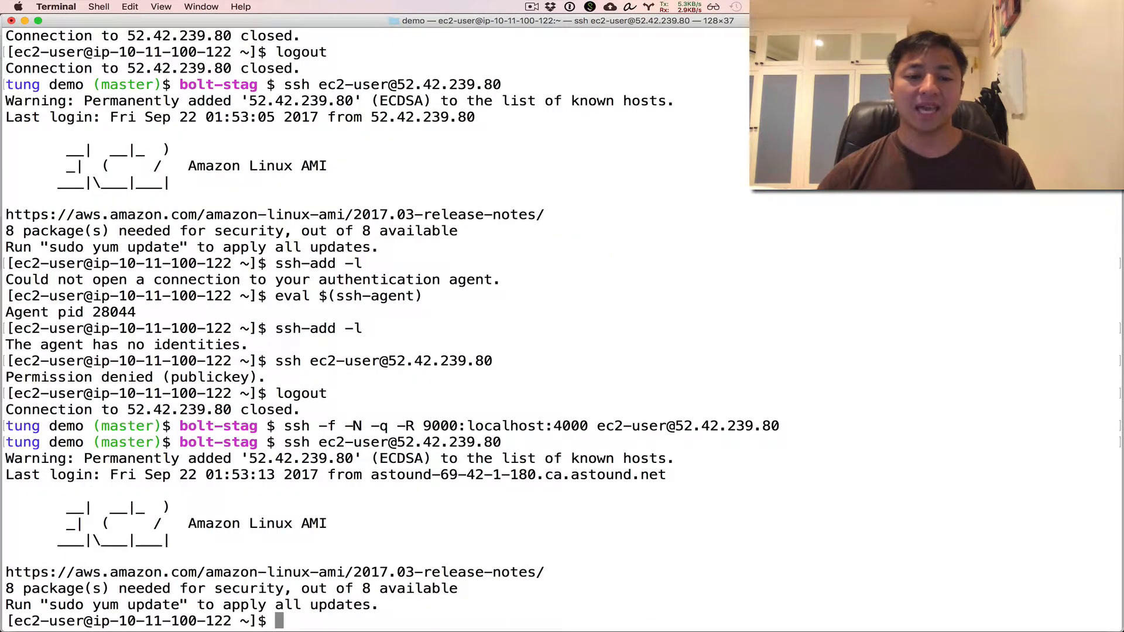
mouse_move(301, 419)
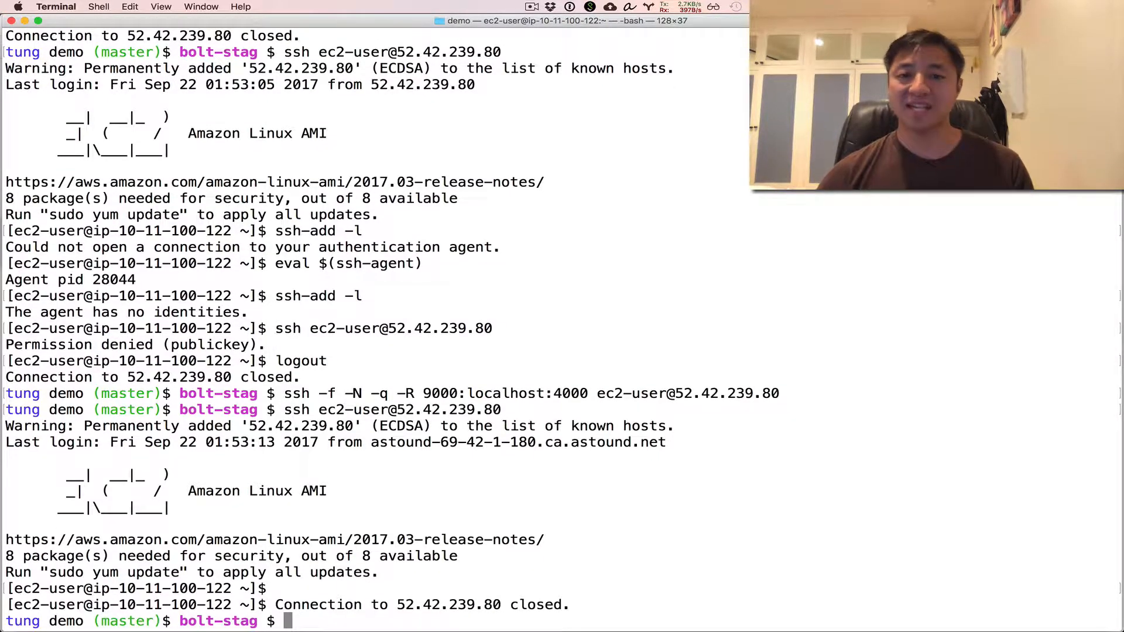
mouse_move(408, 402)
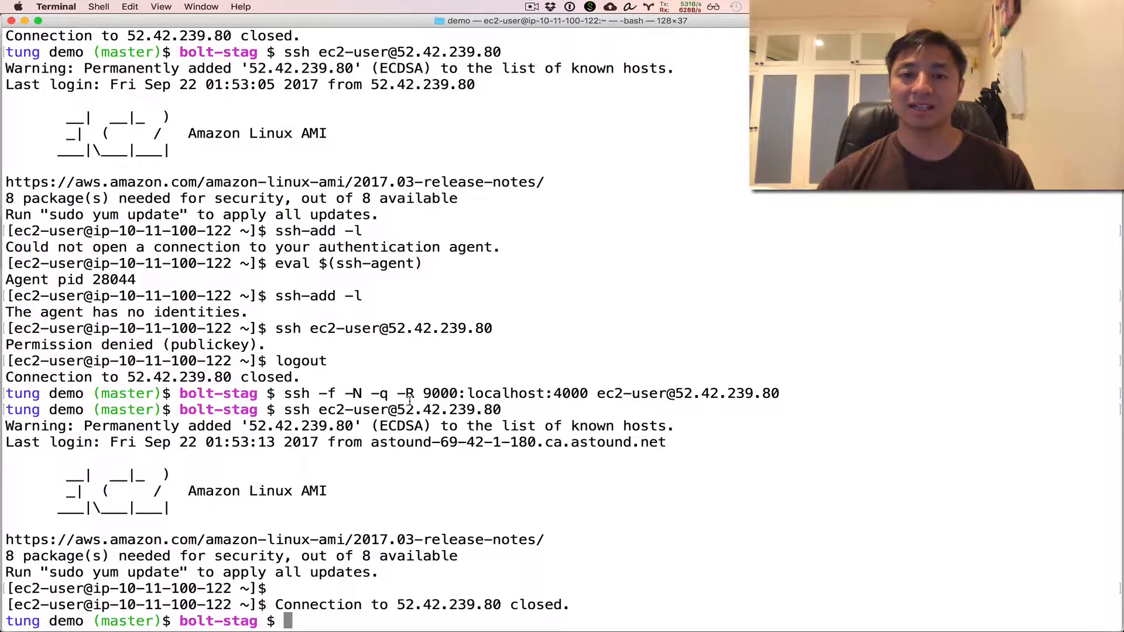